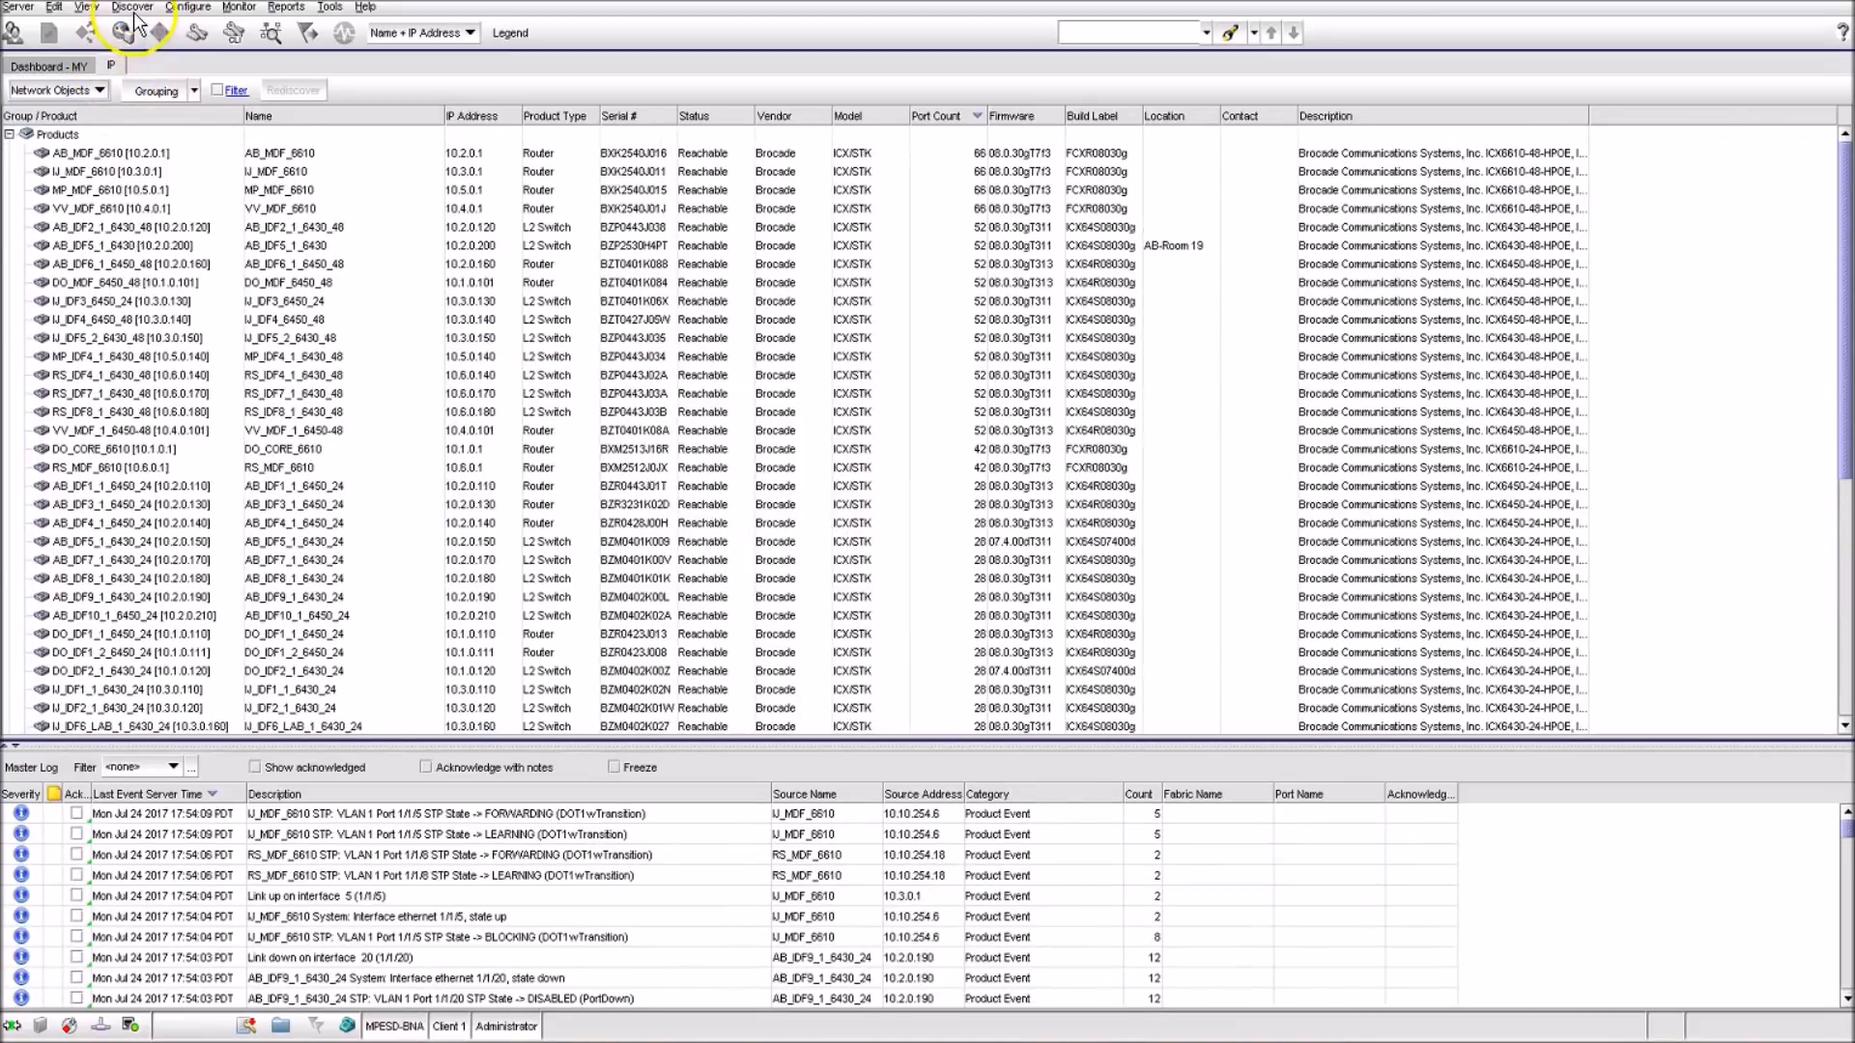
Bring up the Discover Setup - IP dialog listing the discovered routers and switches
left_click(135, 8)
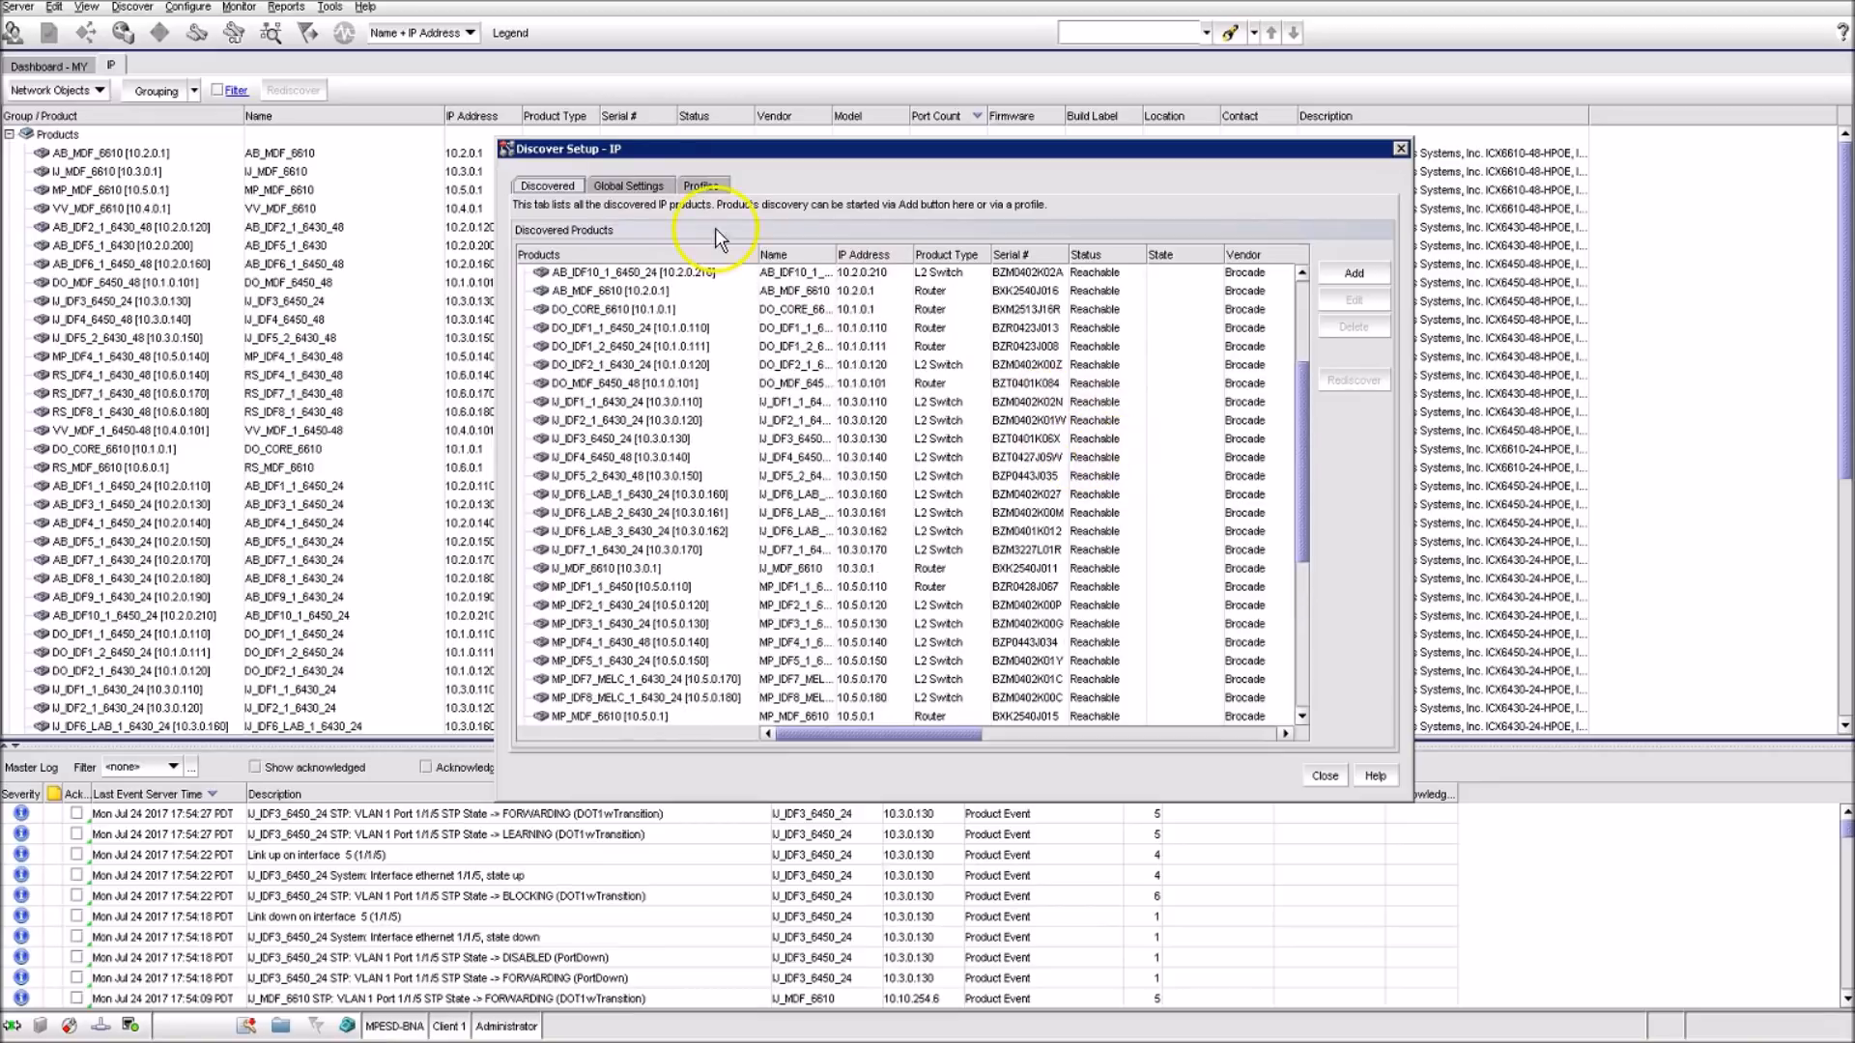
Show the Global Settings SNMP credentials with the single read-write community string
left_click(630, 185)
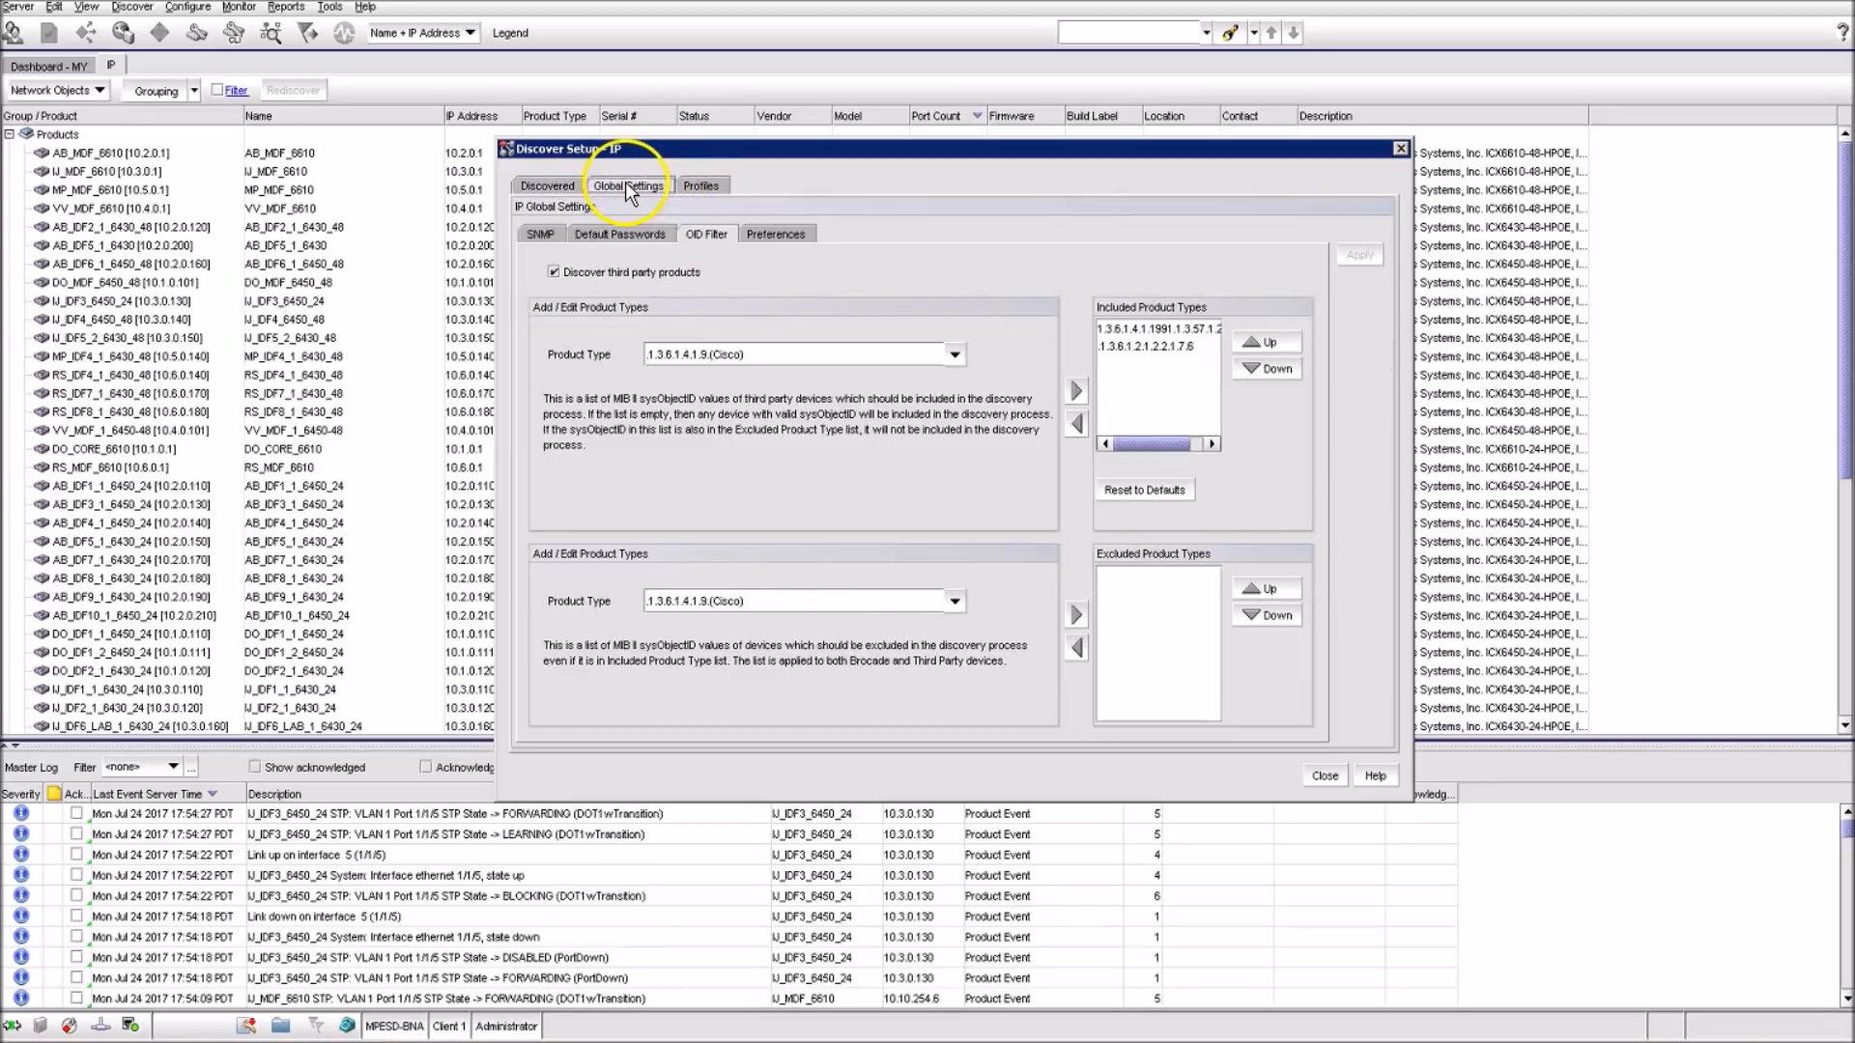
left_click(541, 232)
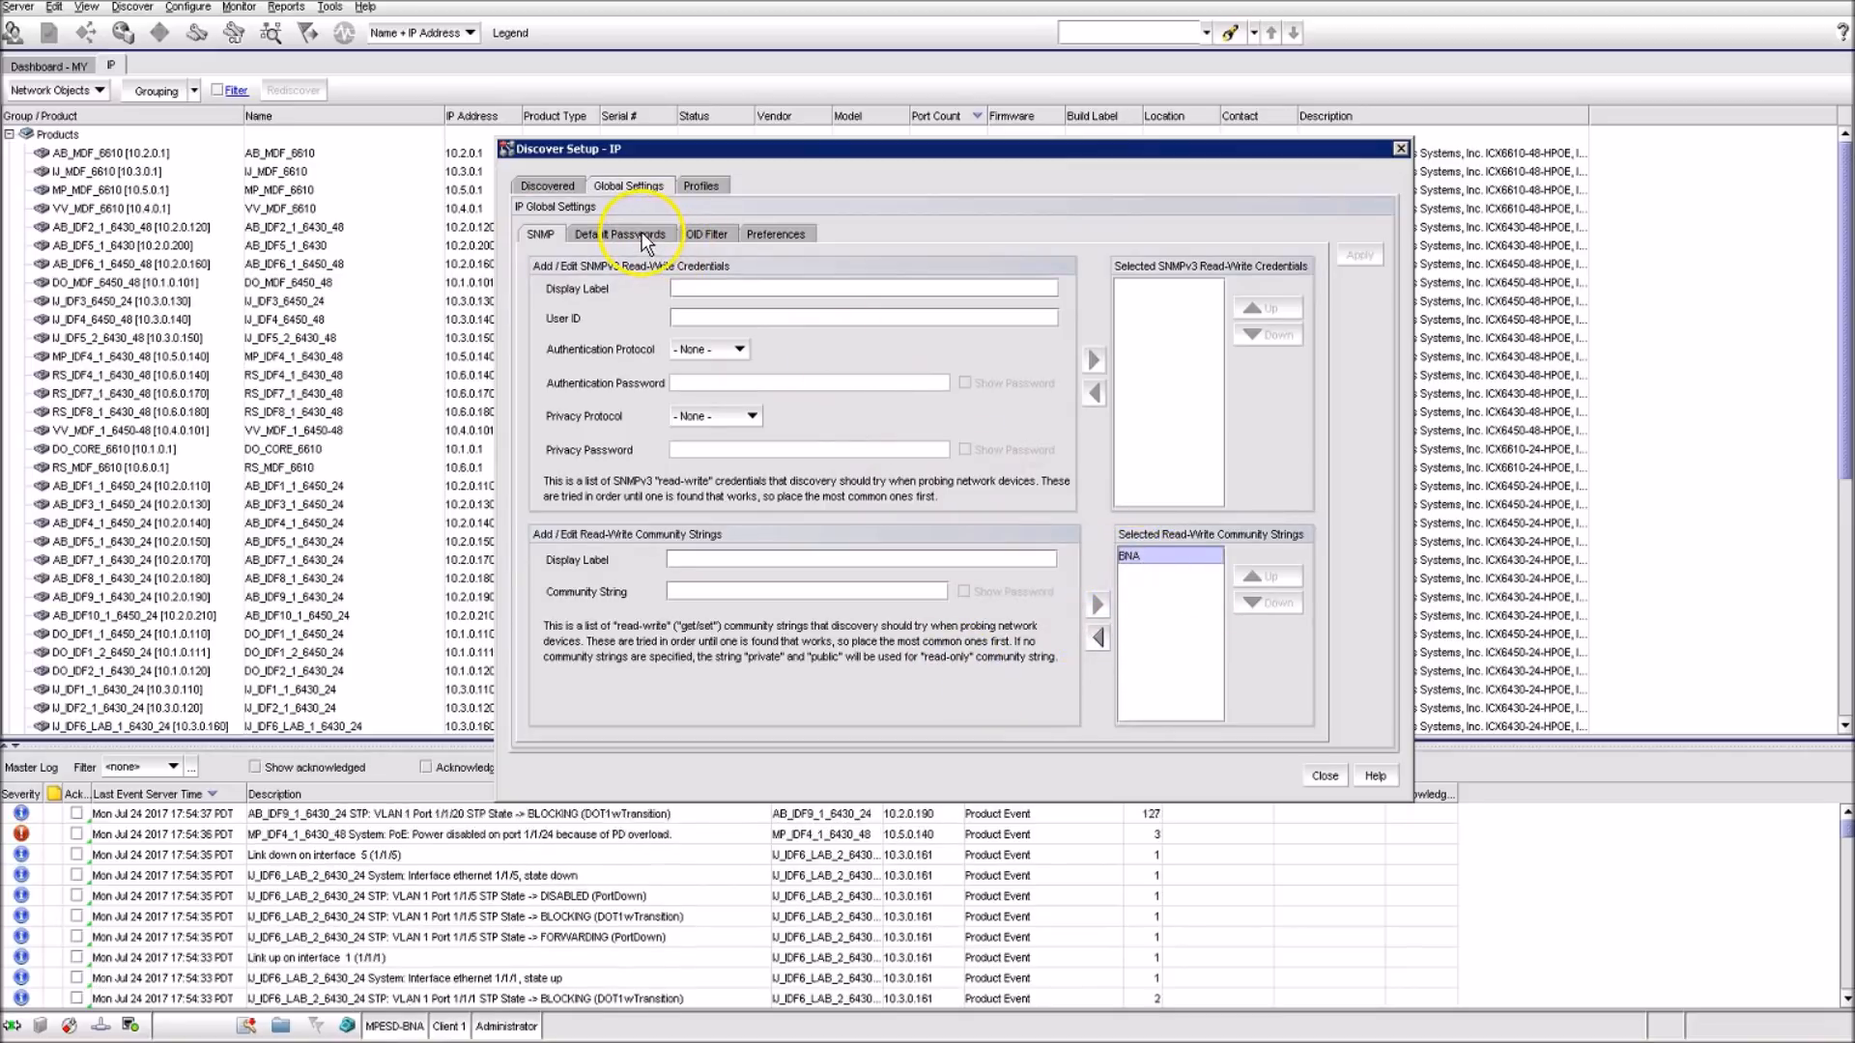
Inspect the BNA default login credentials in the edit fields, then return them to the login list
left_click(621, 232)
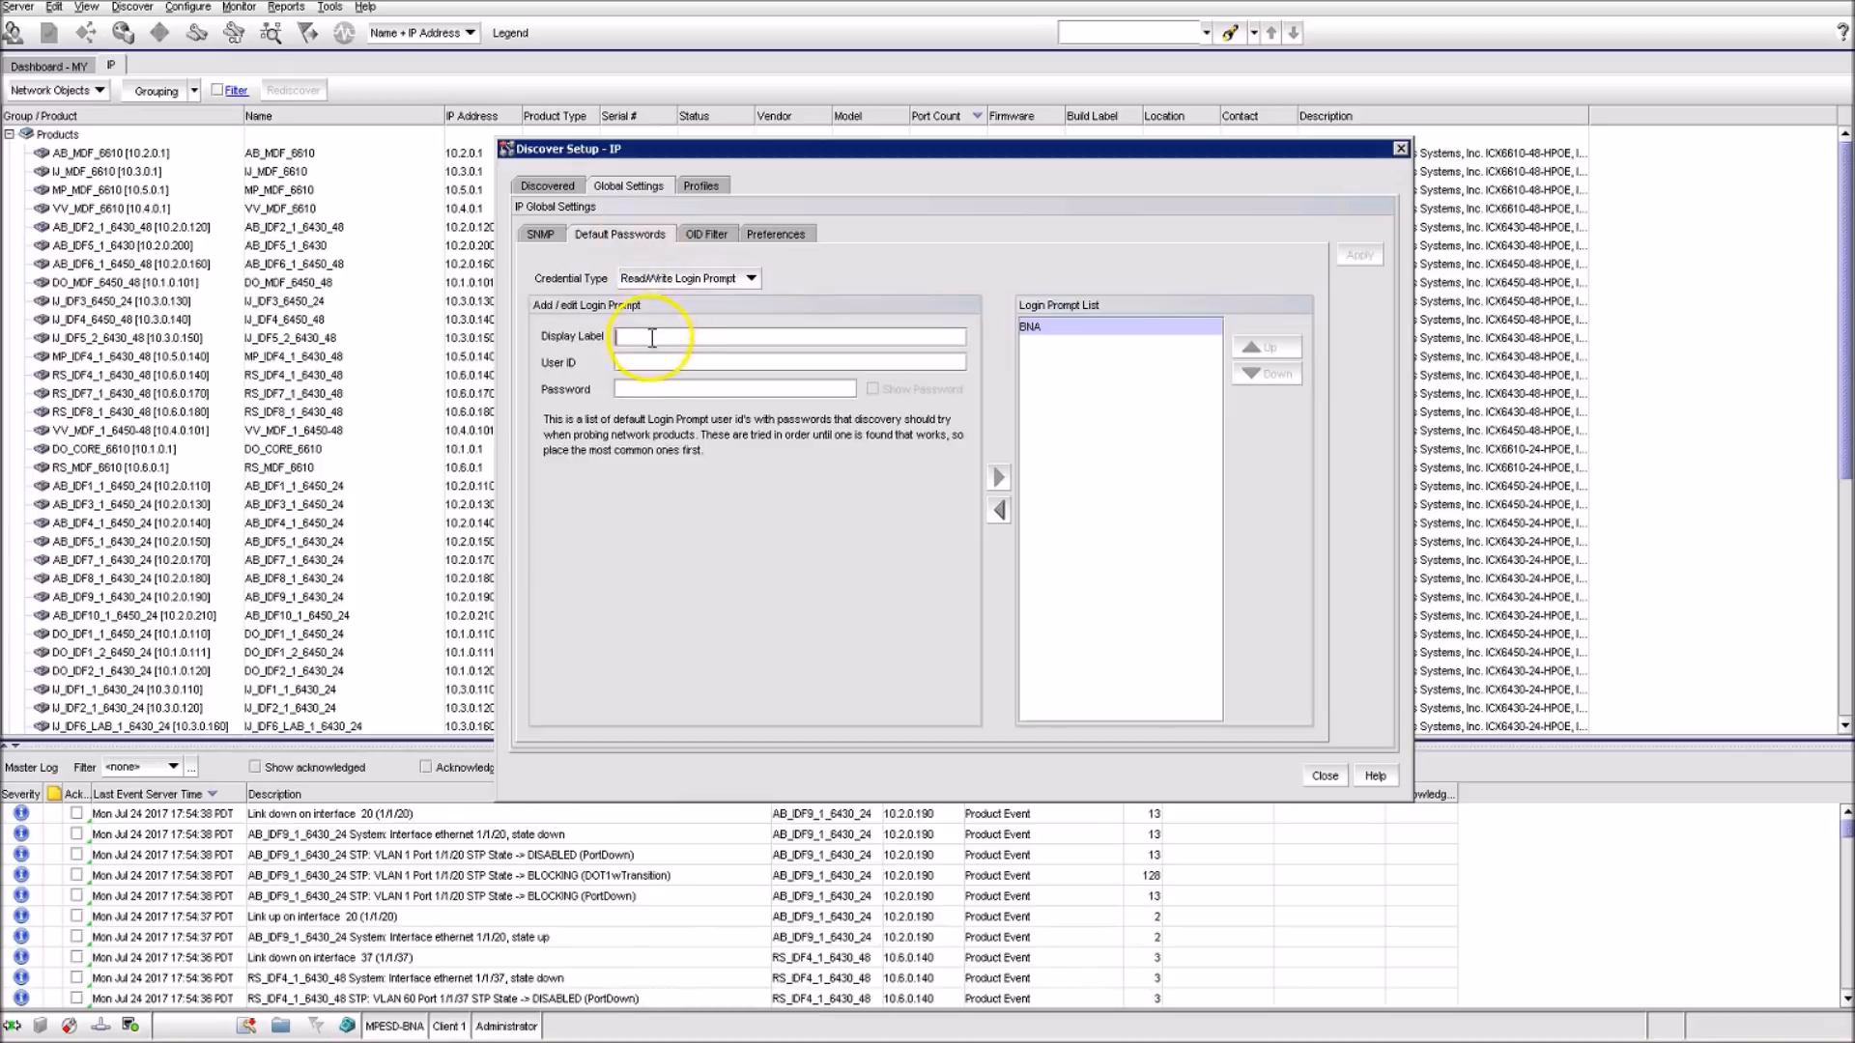
left_click(1078, 326)
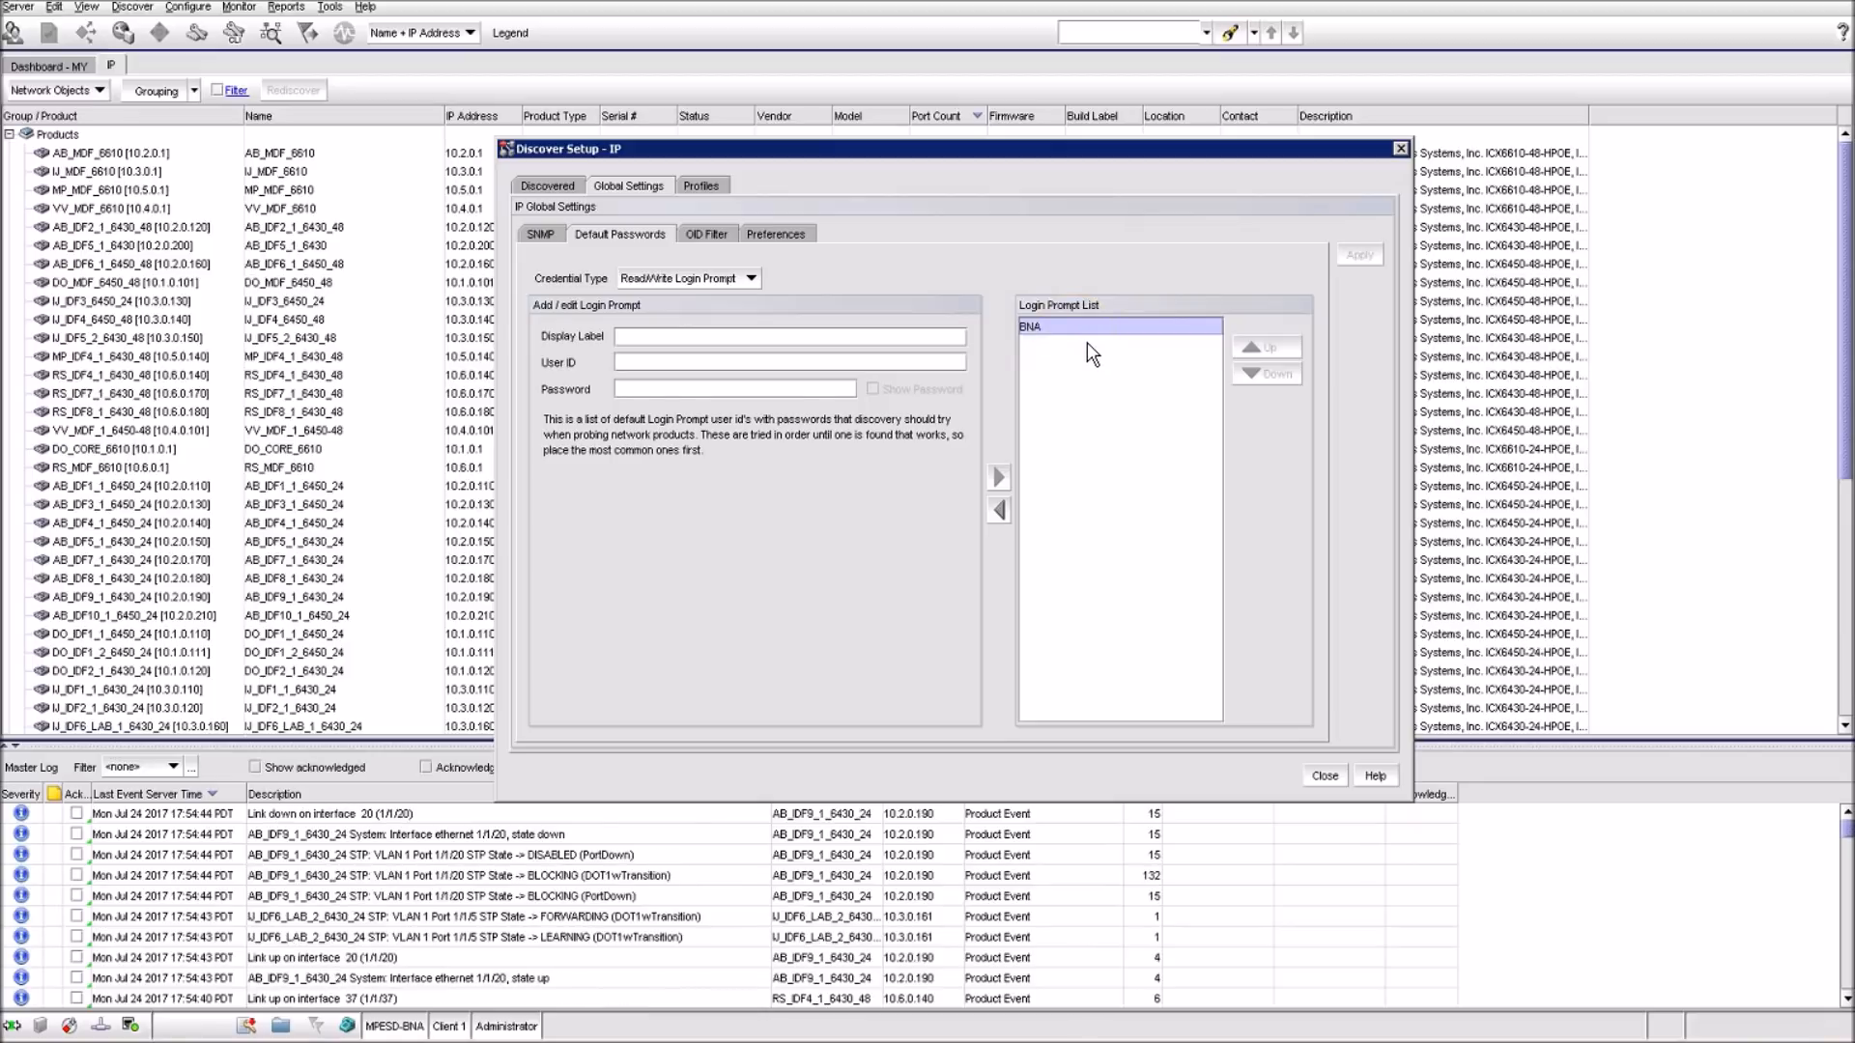
mouse_move(1042, 464)
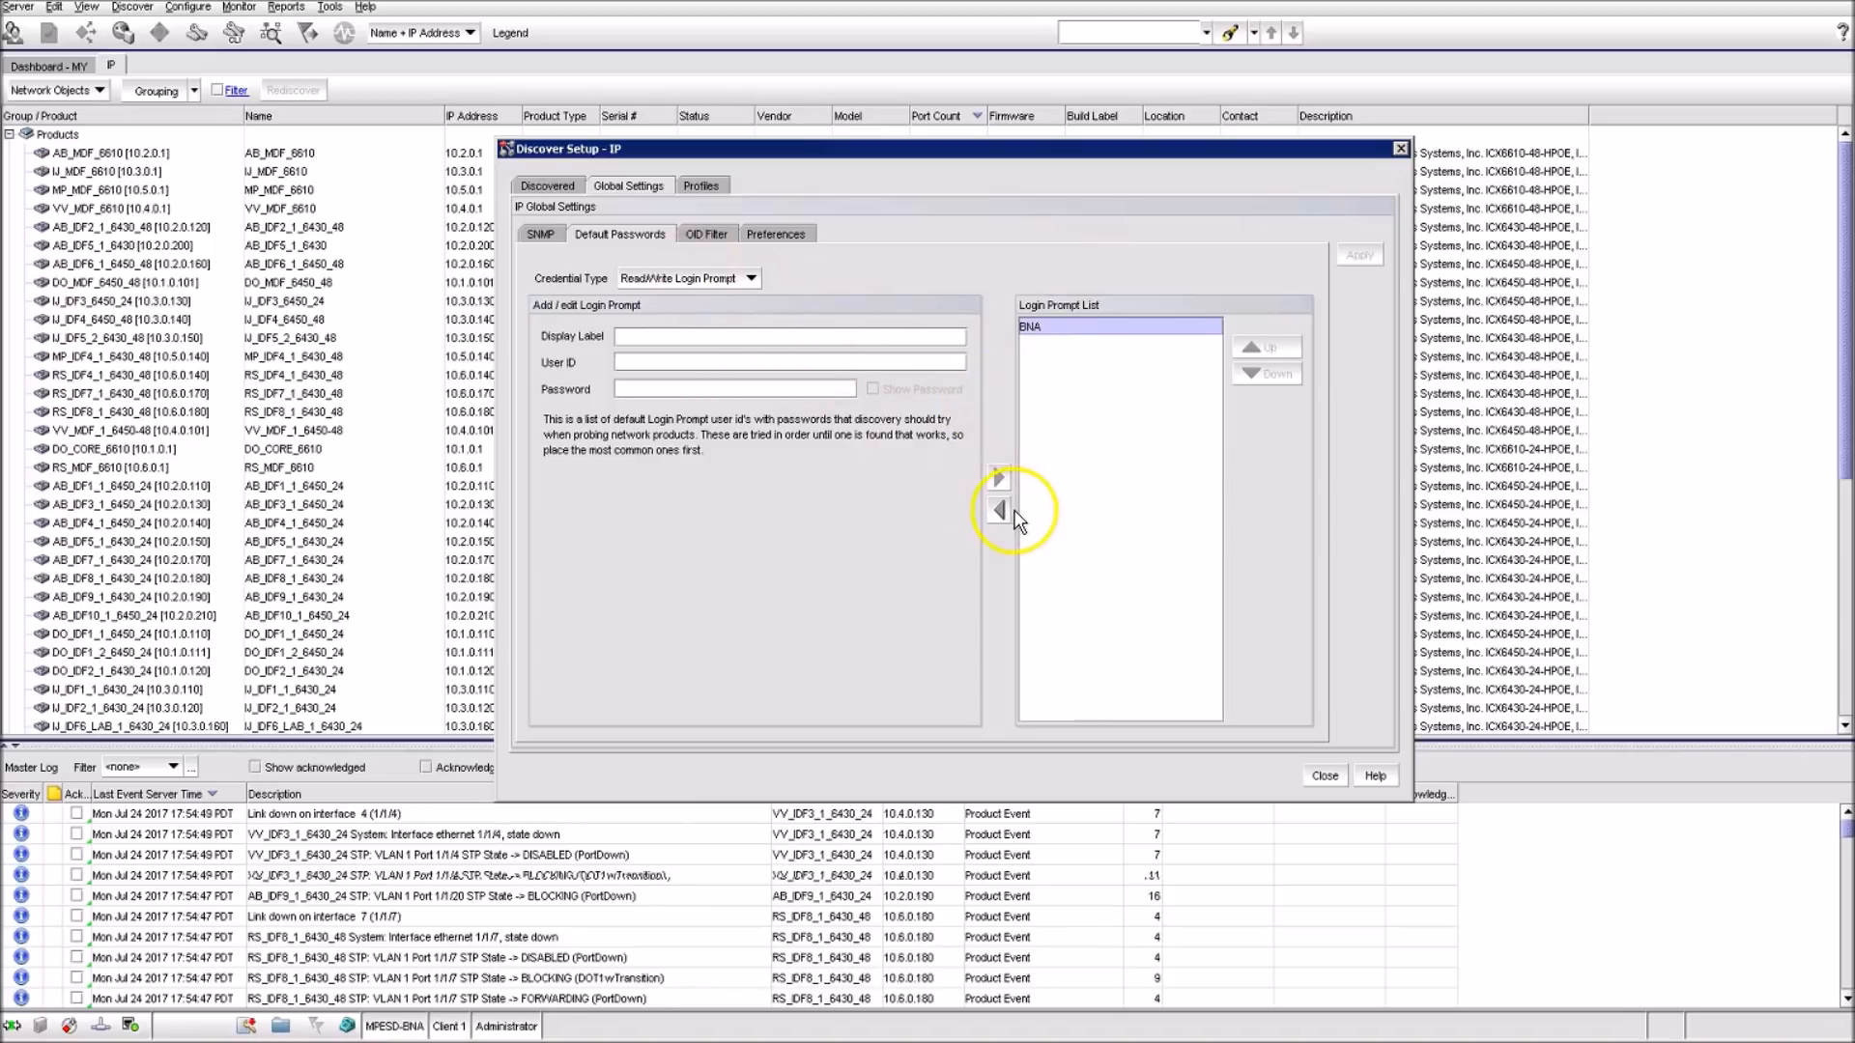
left_click(997, 510)
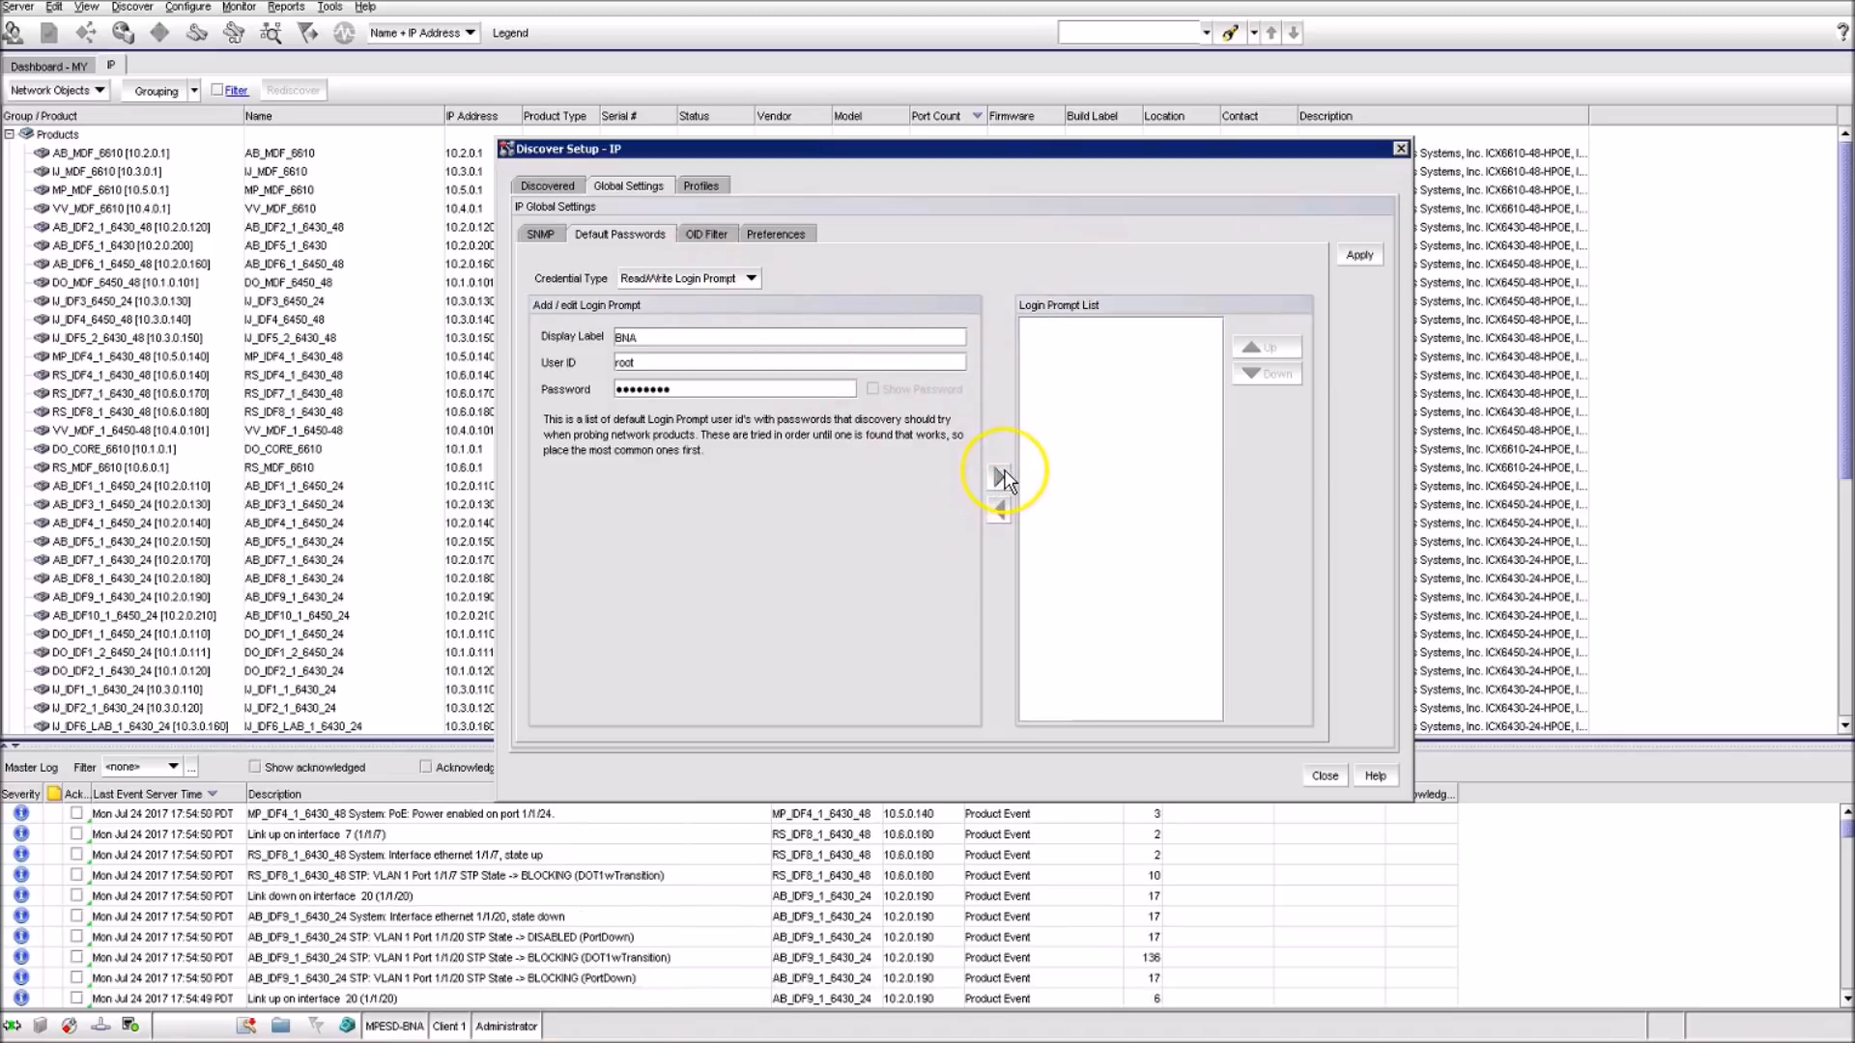
left_click(997, 476)
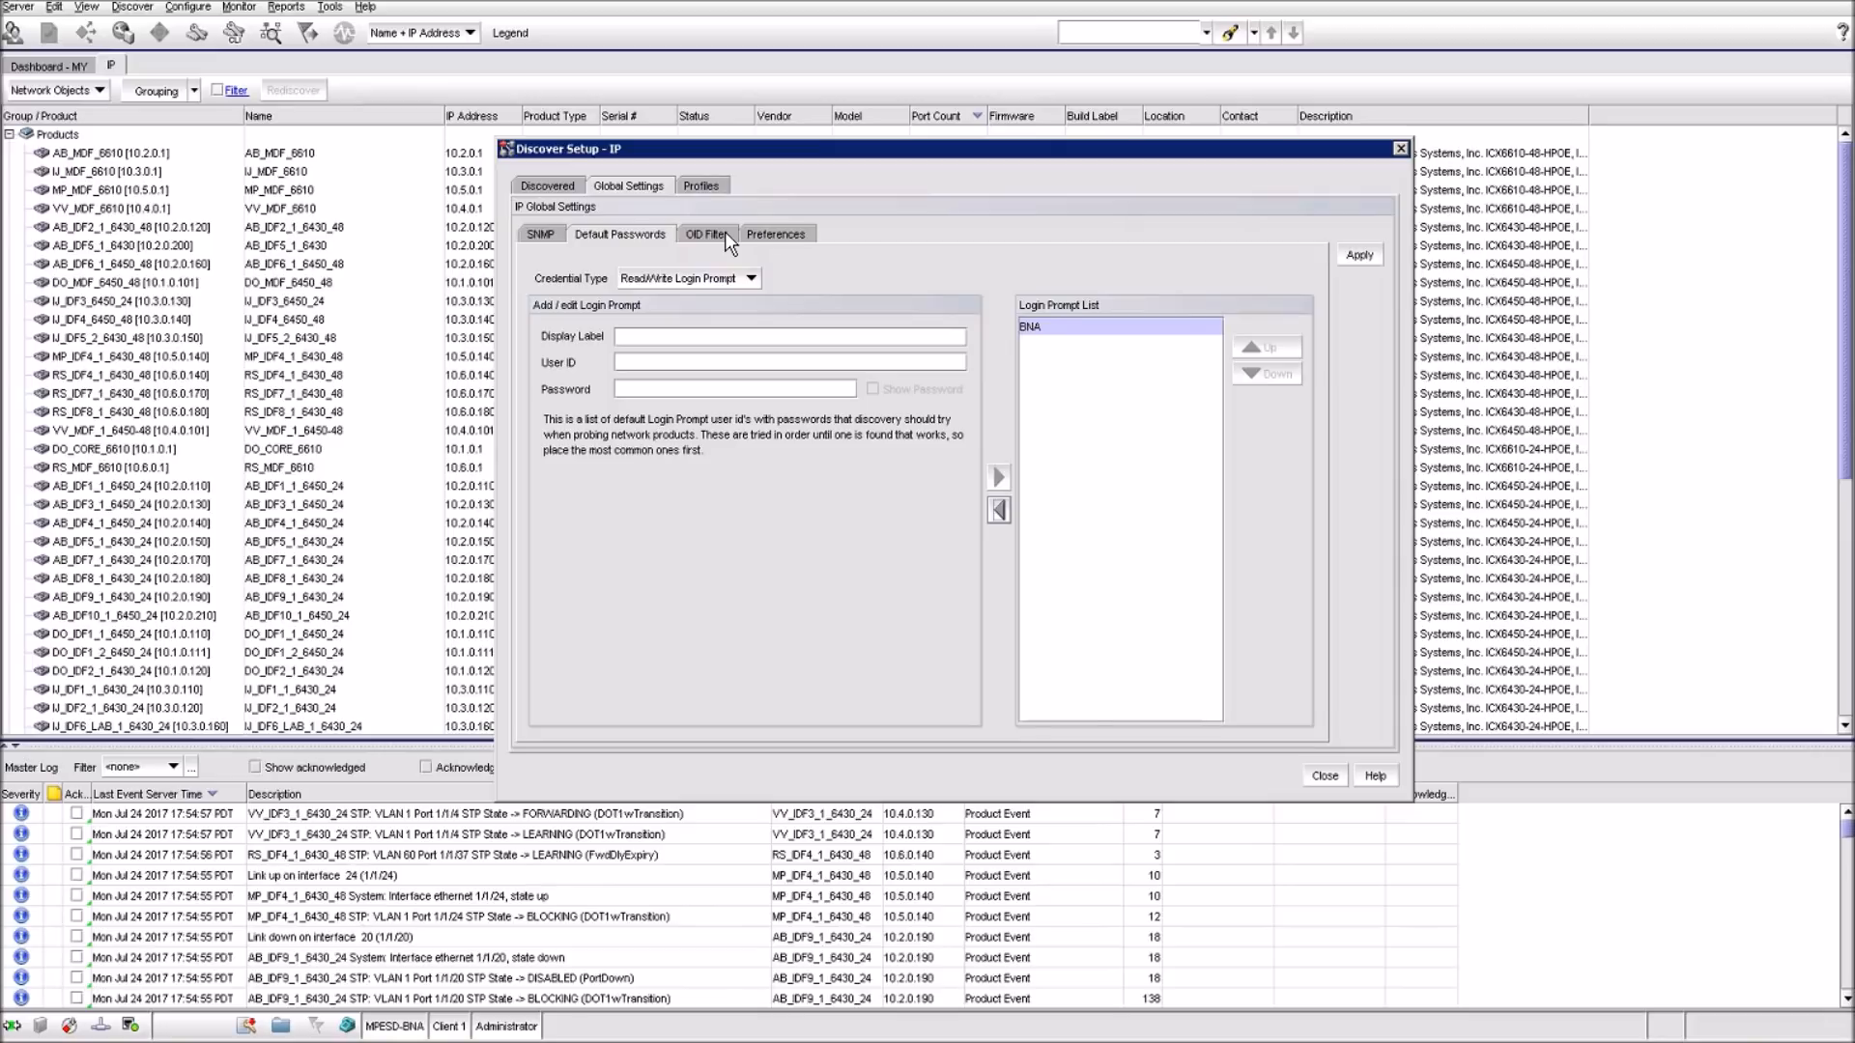
Review the third-party OID filter product types, then move to Profiles, raising the save prompt
left_click(708, 232)
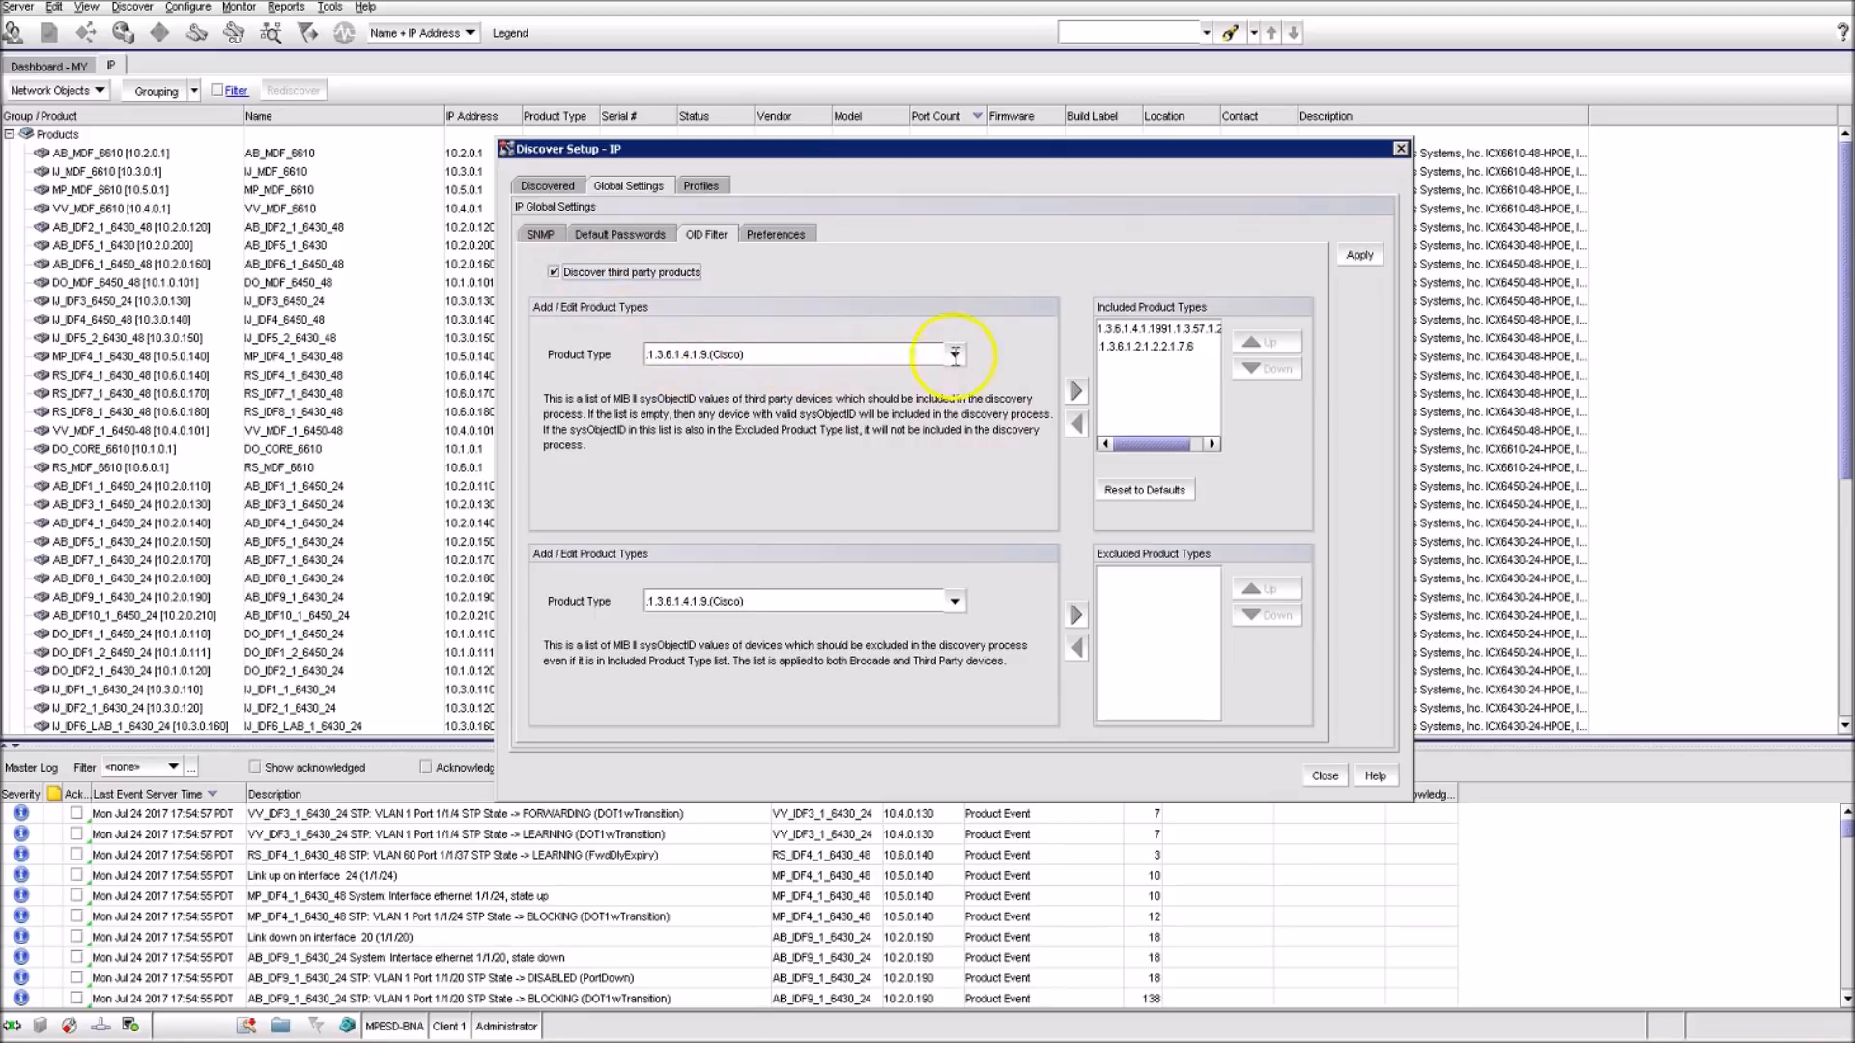
mouse_move(789, 298)
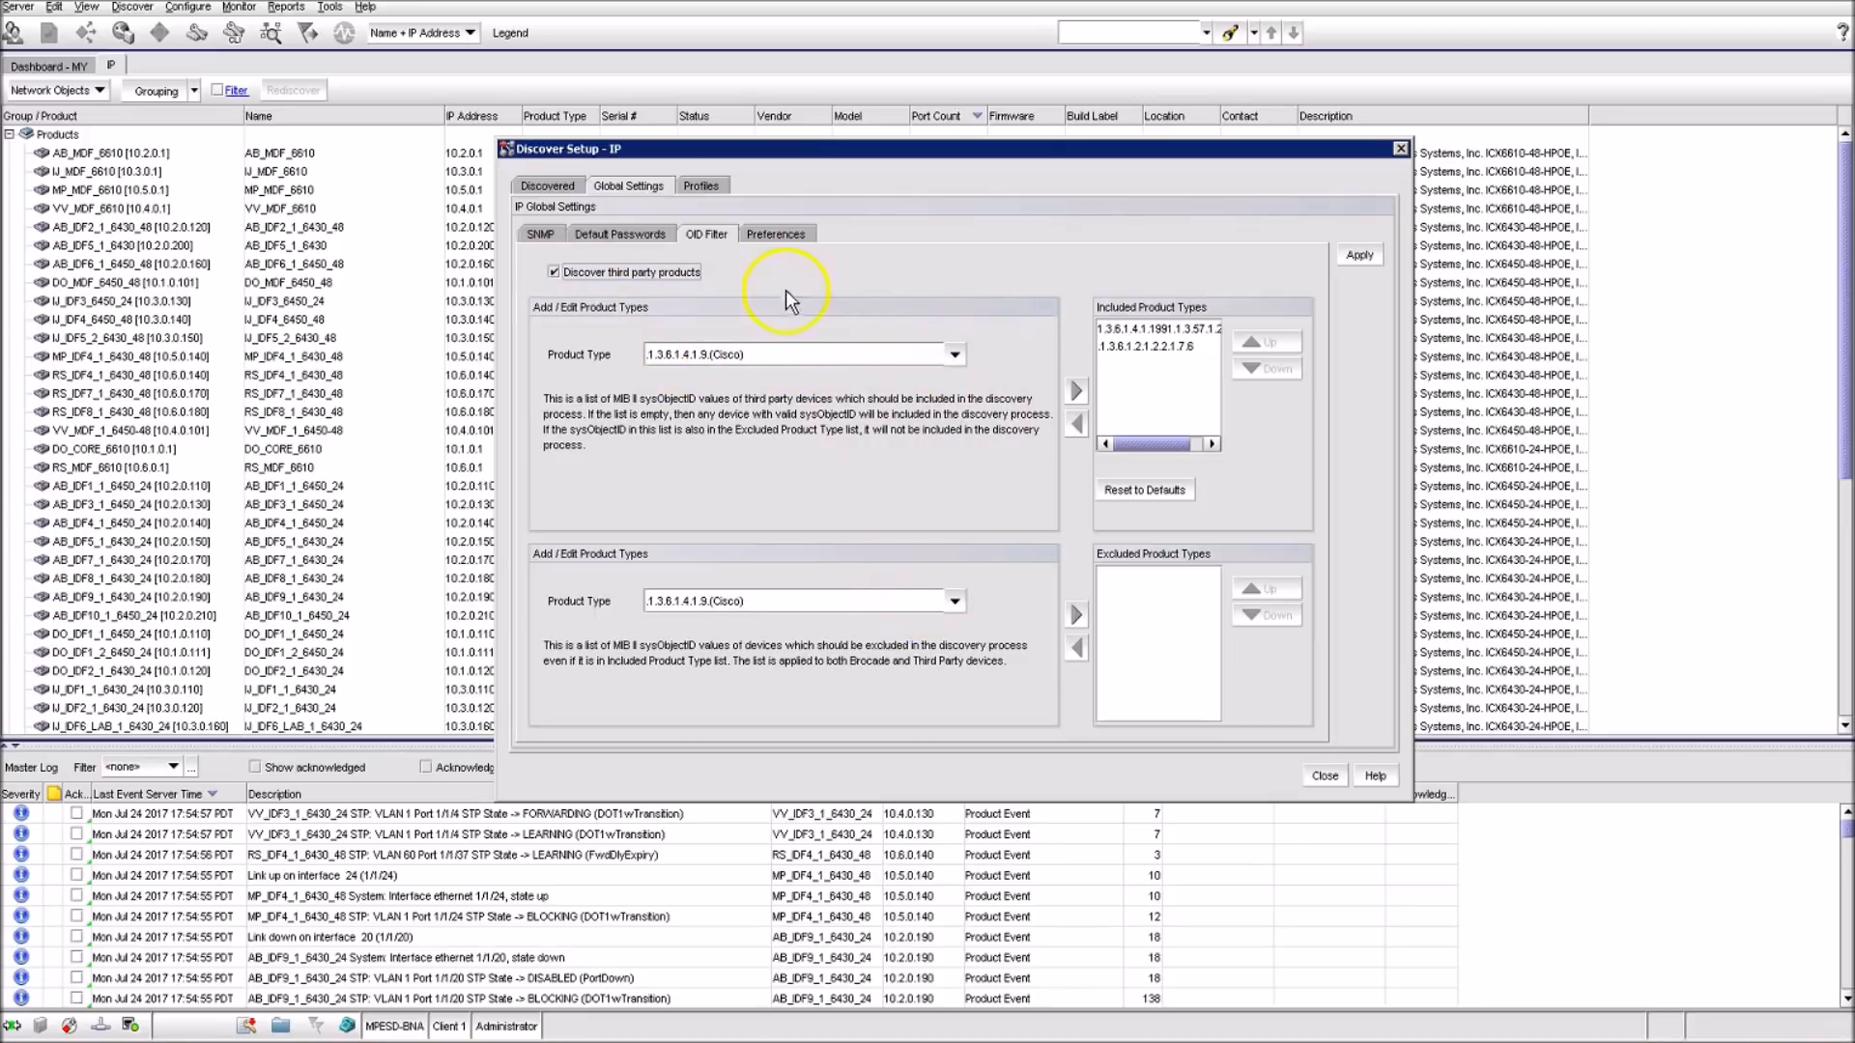
left_click(703, 186)
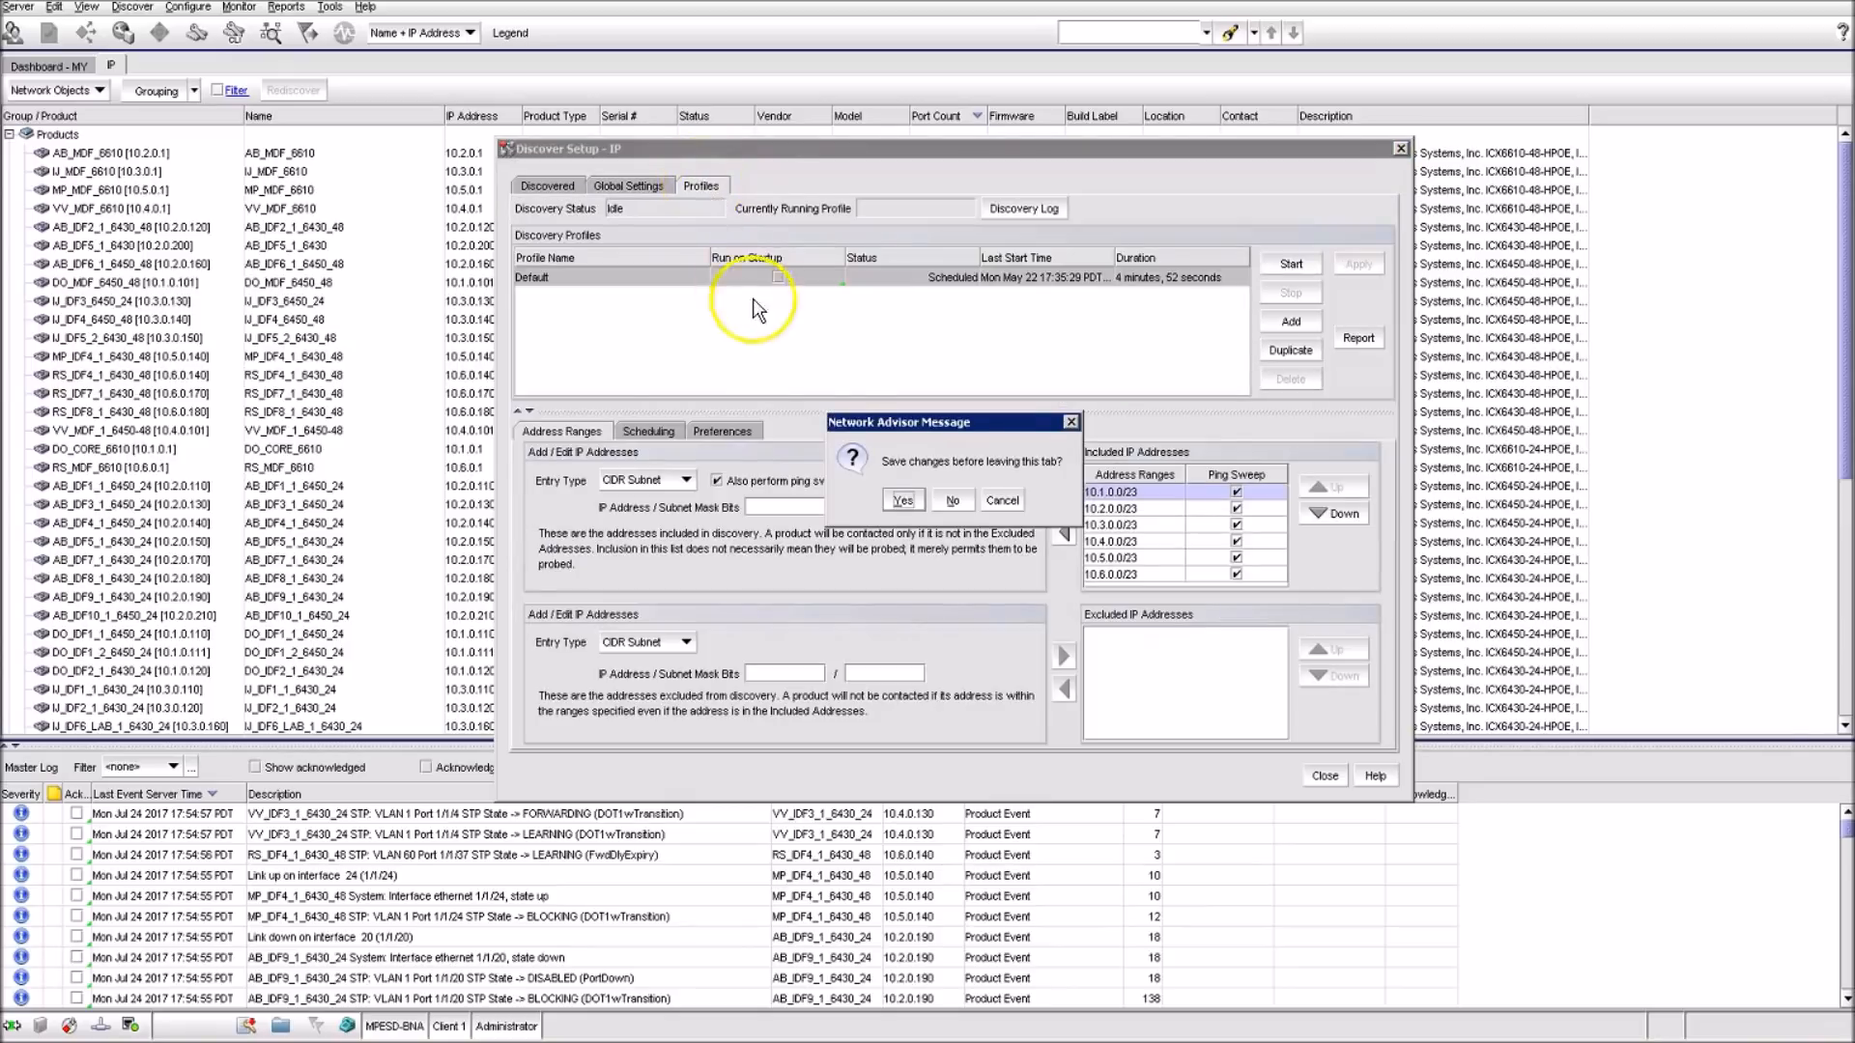
Dismiss the save prompt, keep CIDR Subnet entries for the Default profile, and view its monthly 24th 8:00 PM schedule
left_click(903, 498)
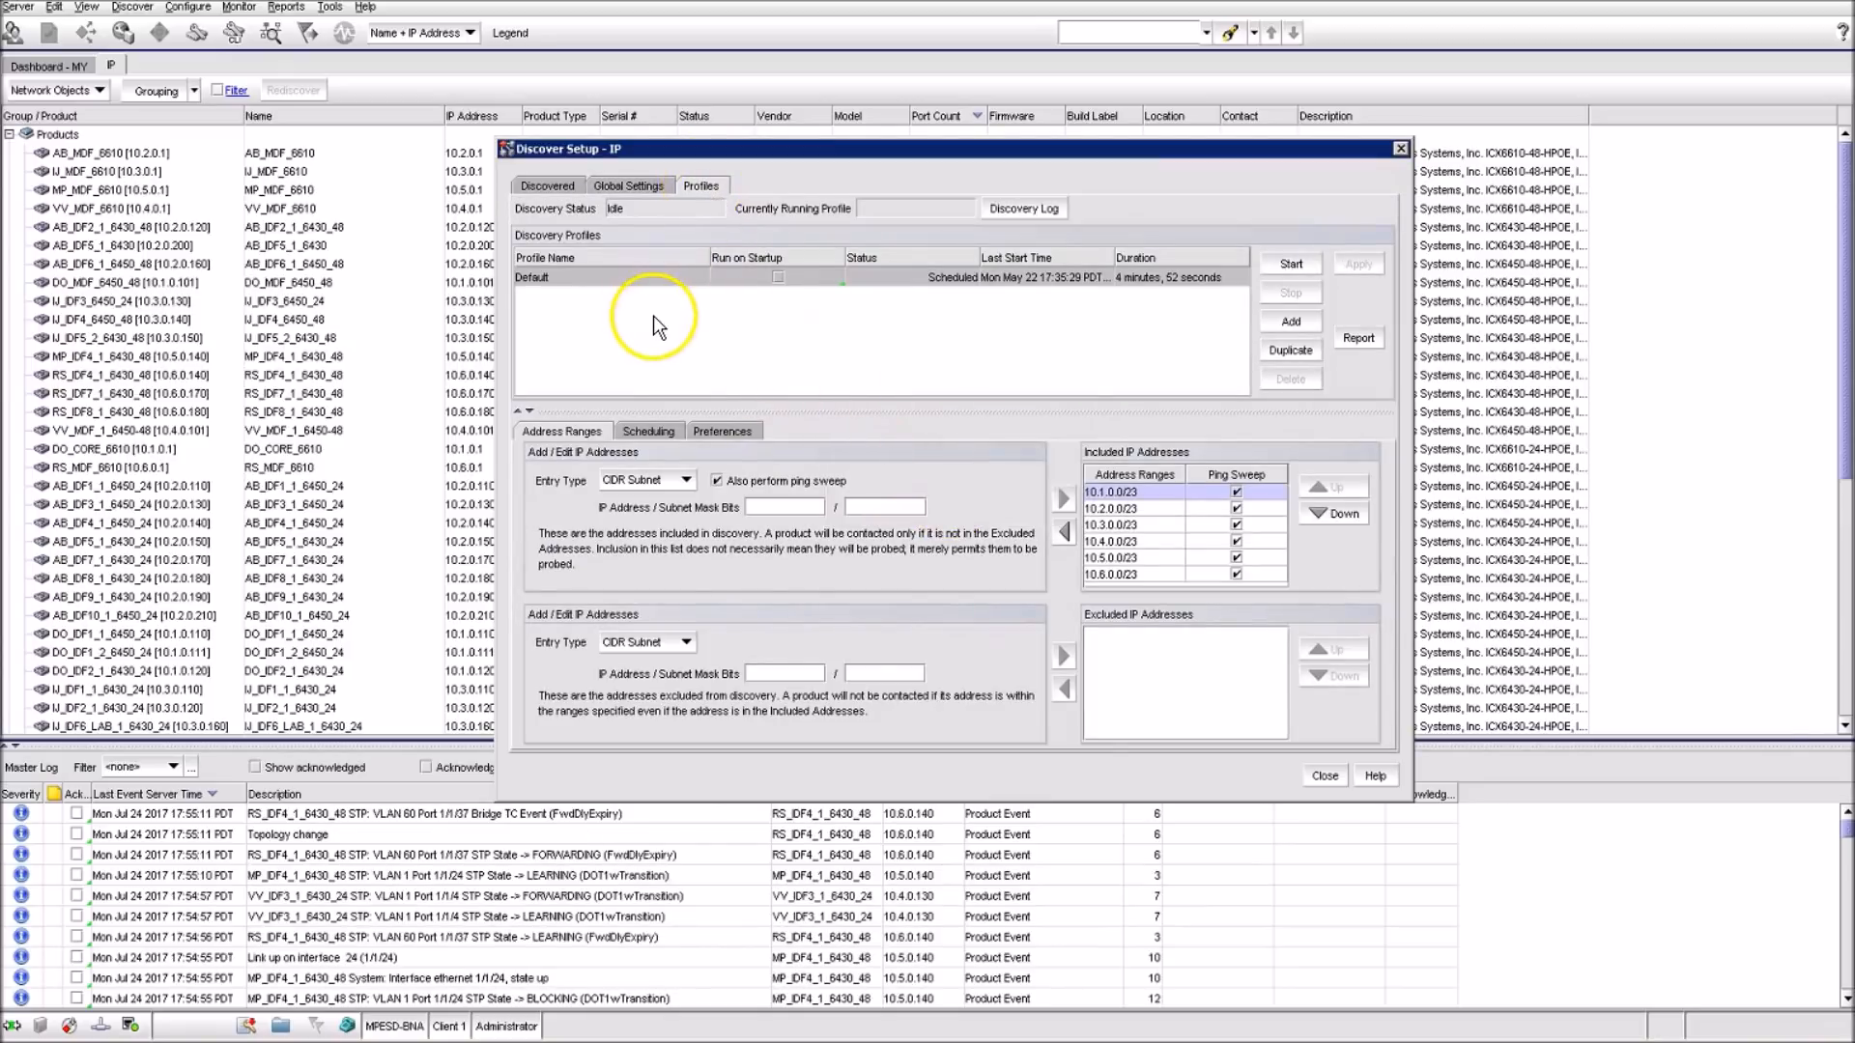
left_click(555, 279)
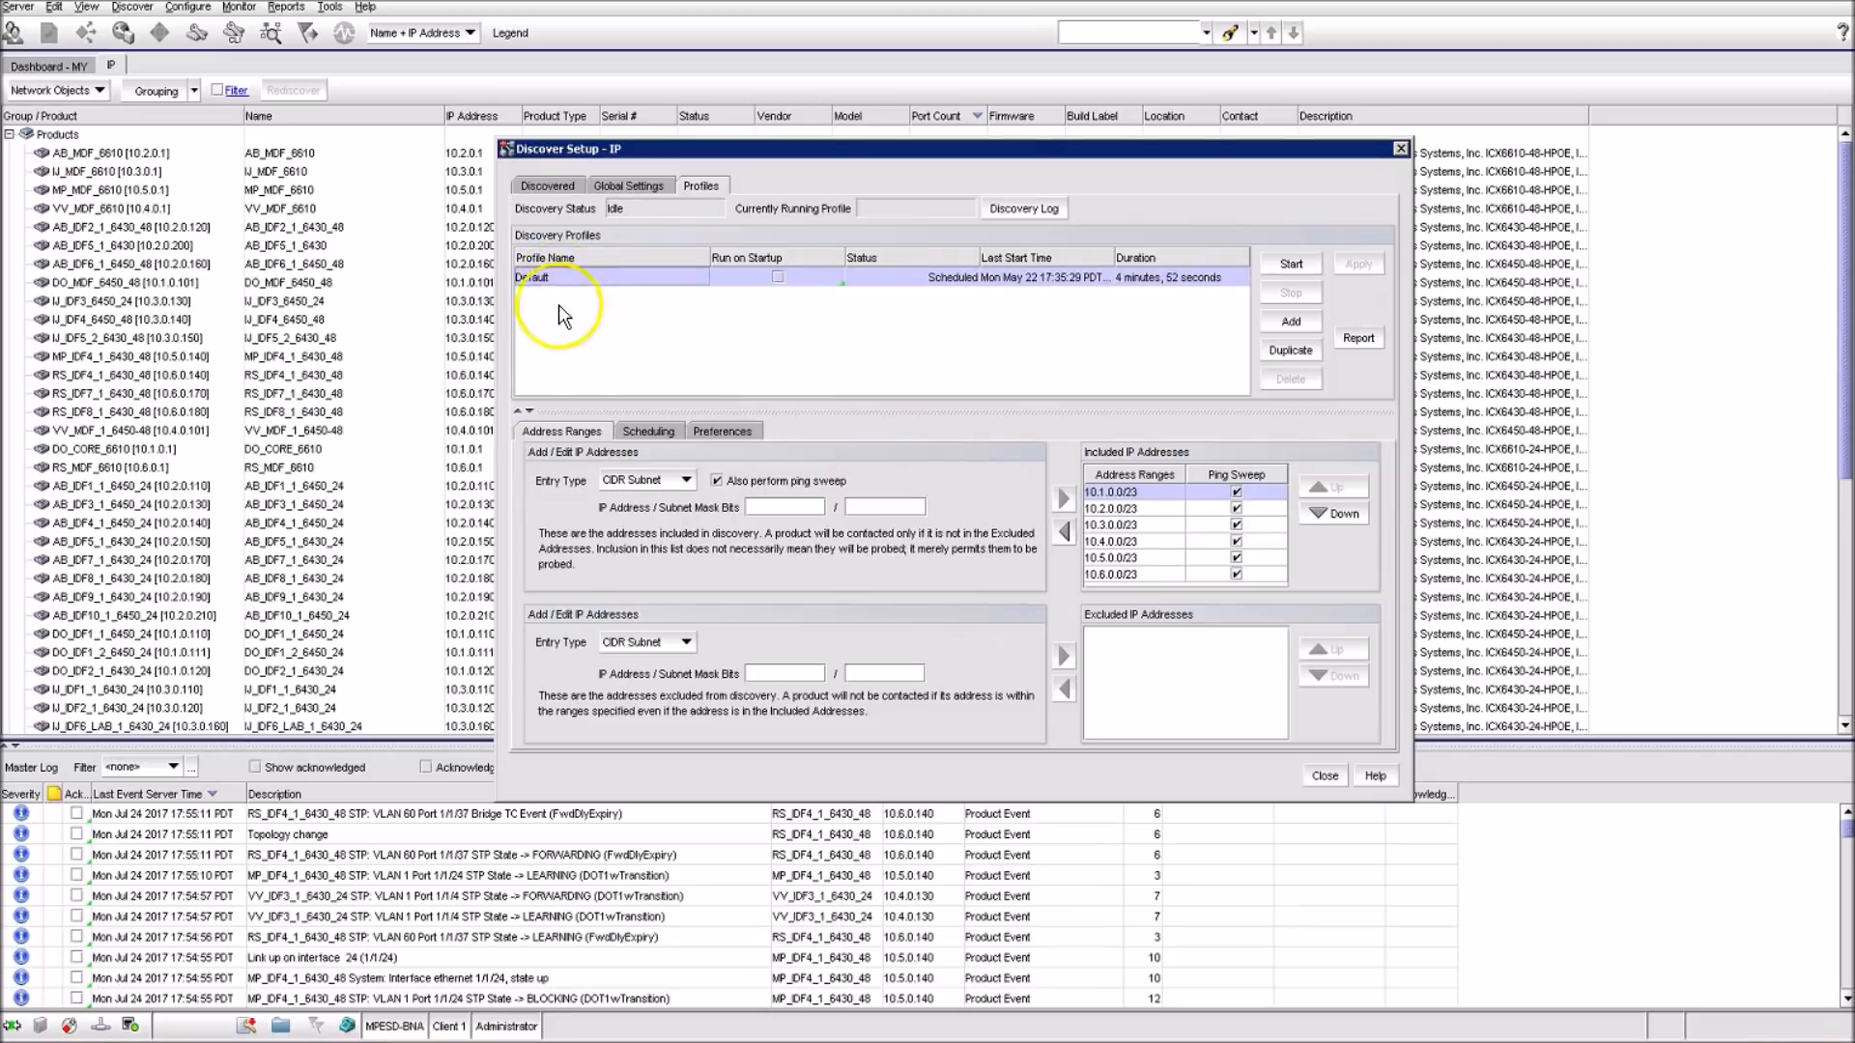
left_click(687, 479)
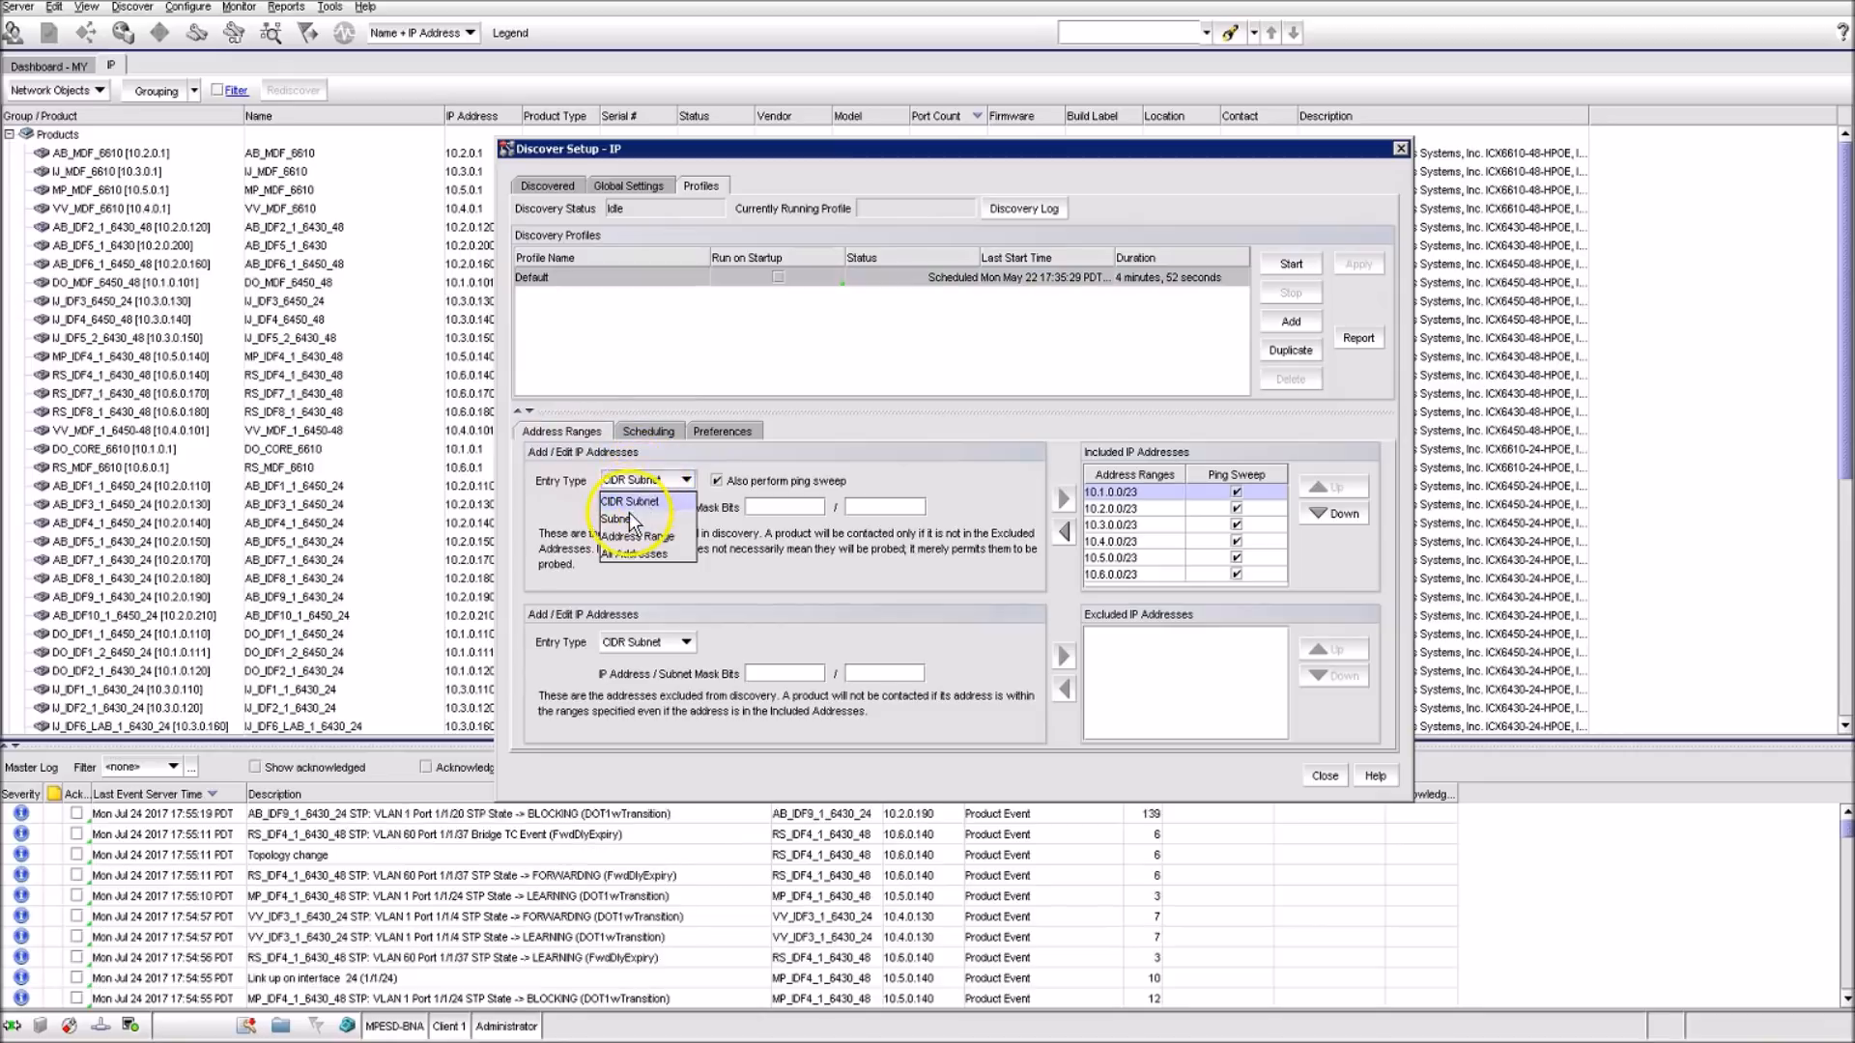
left_click(630, 502)
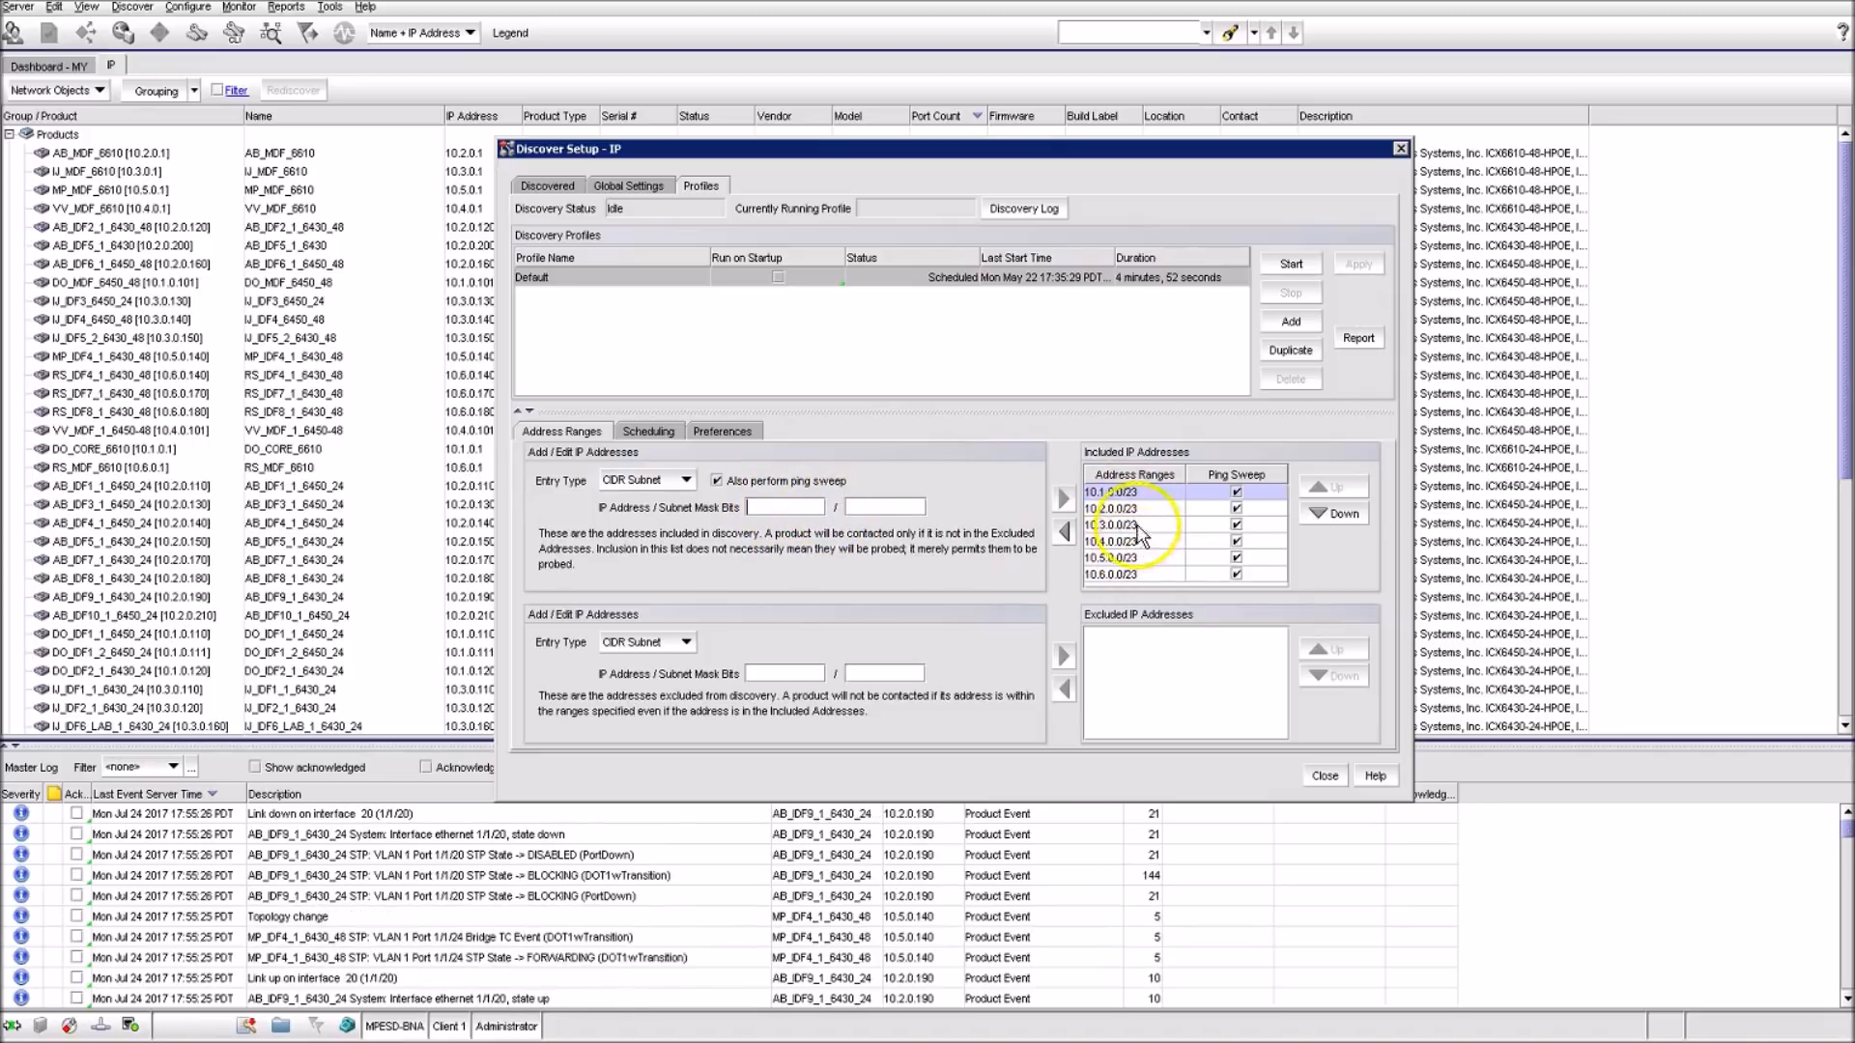
left_click(649, 430)
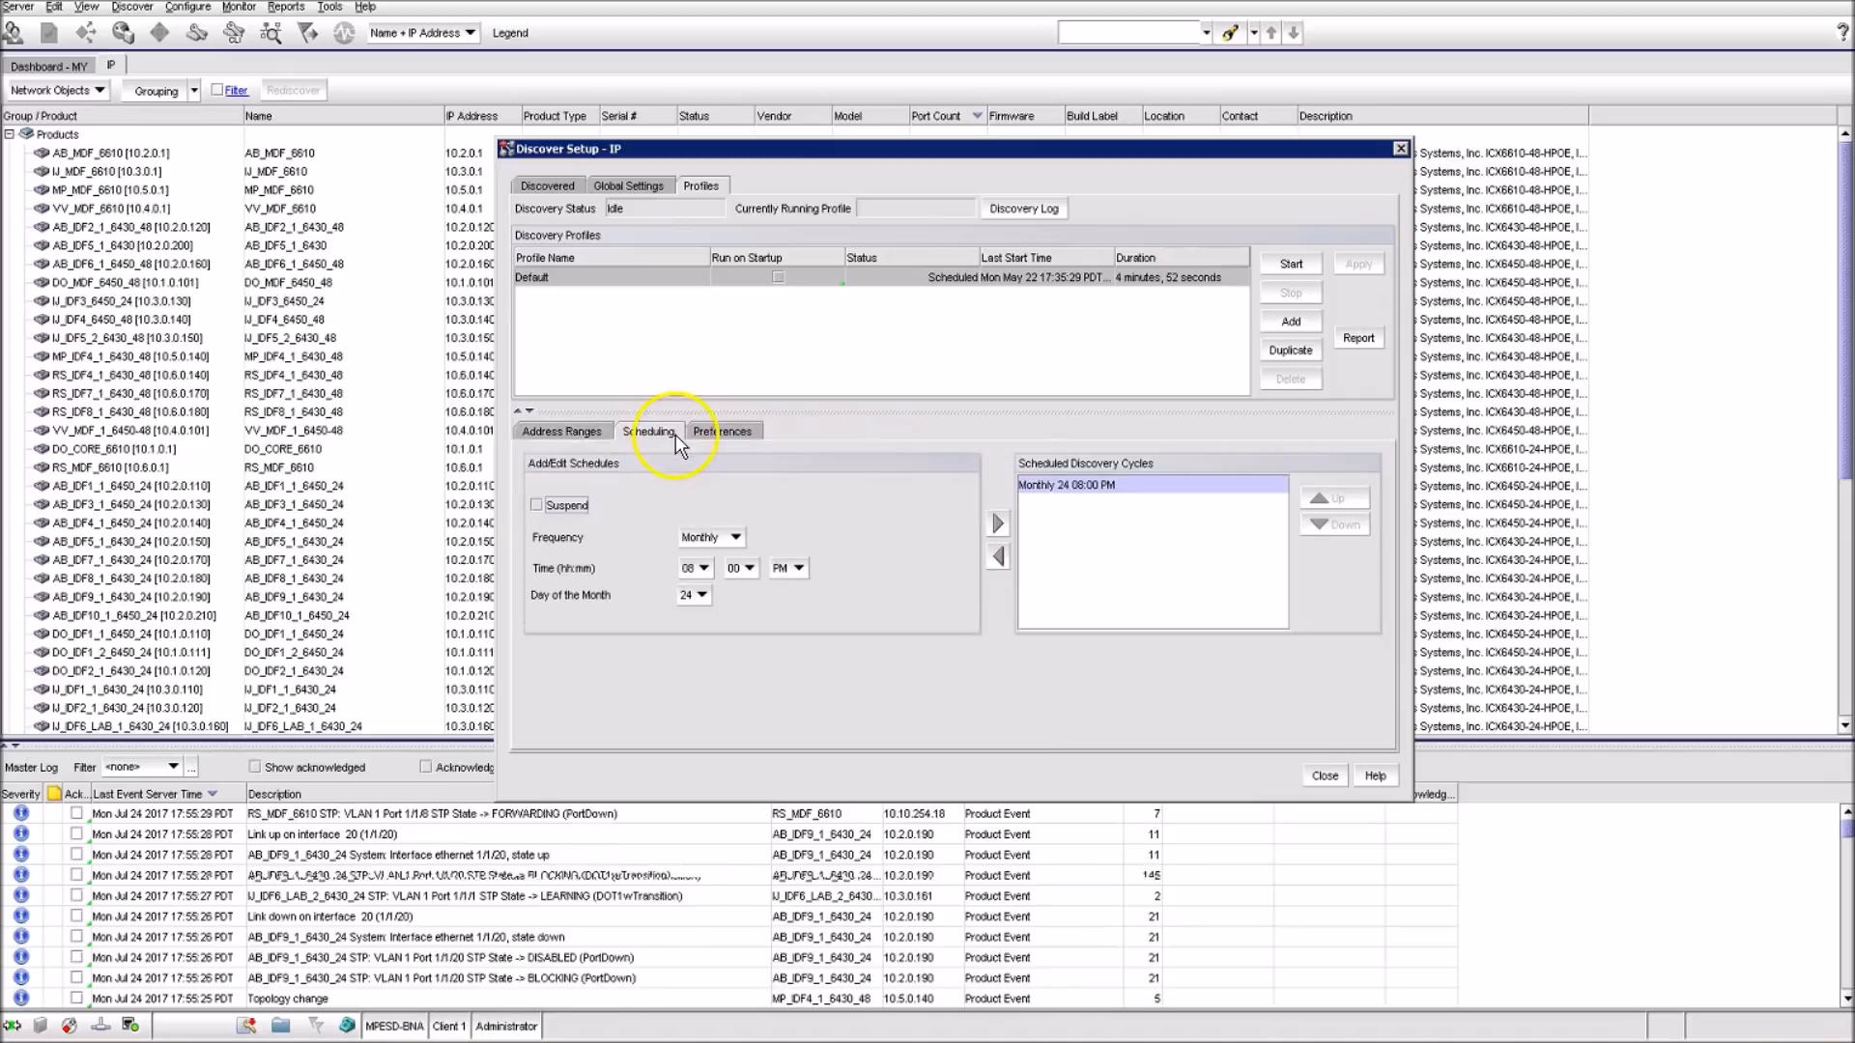